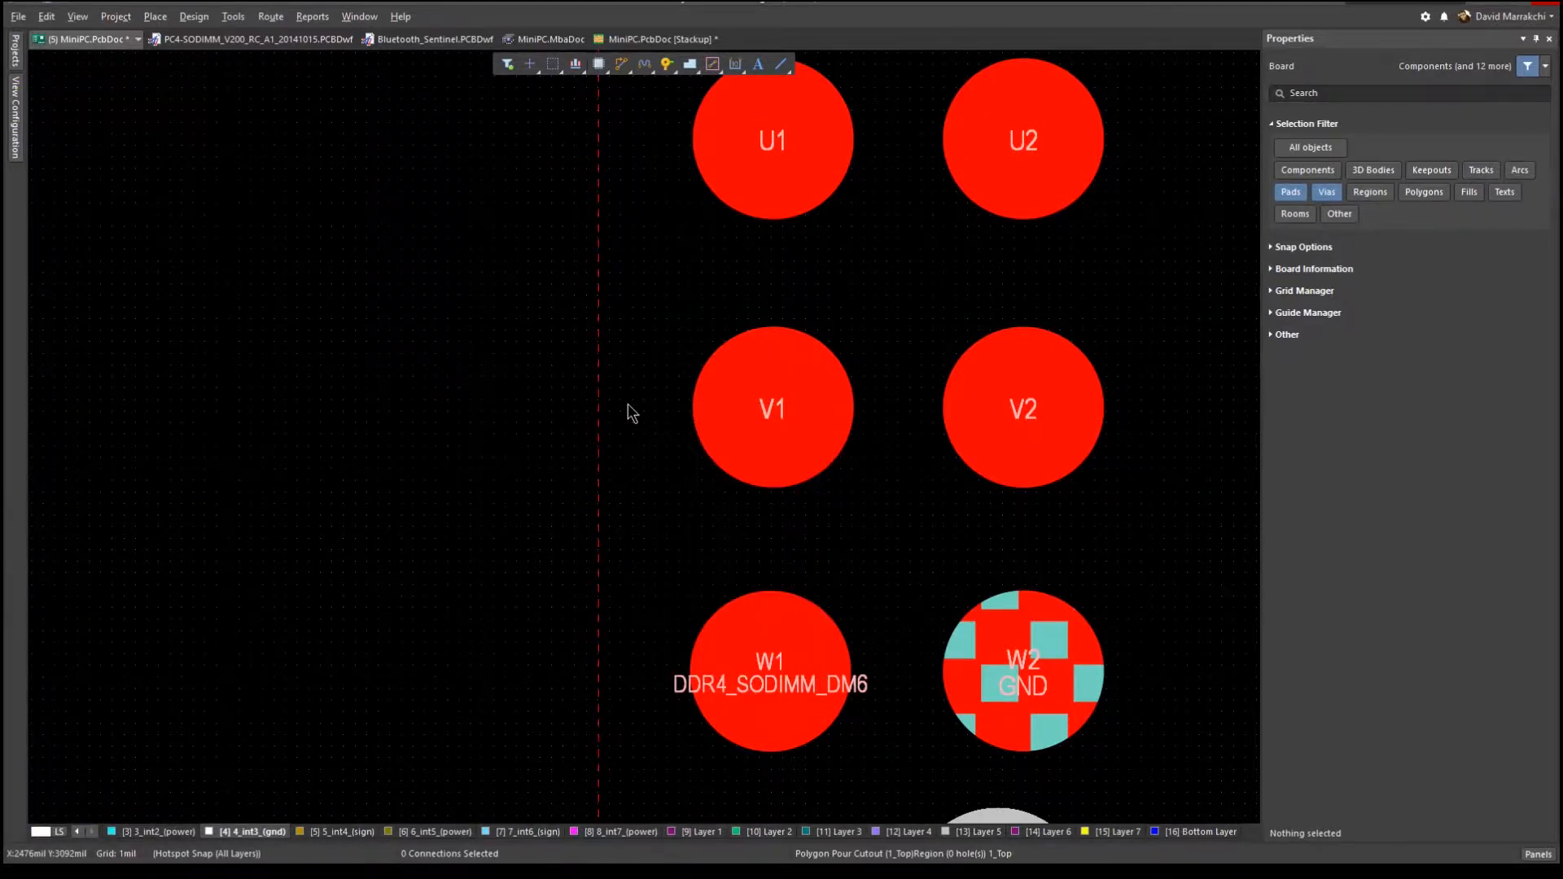
Open the MiniPC.PcbDoc [Stackup] tab to view the 16-layer stackup.
left_click(654, 39)
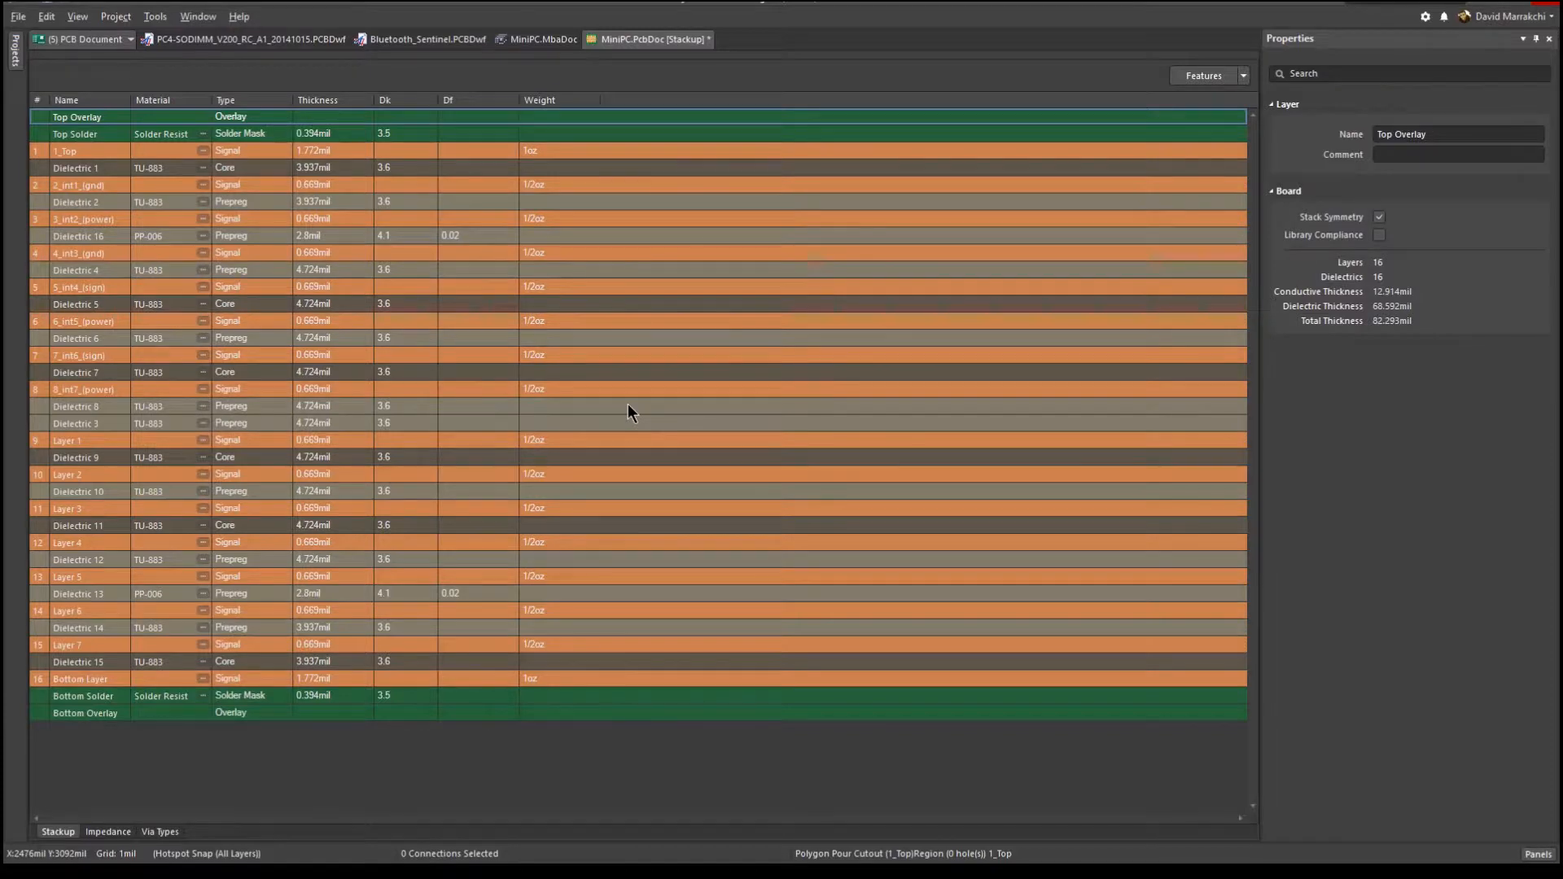
mouse_move(123, 533)
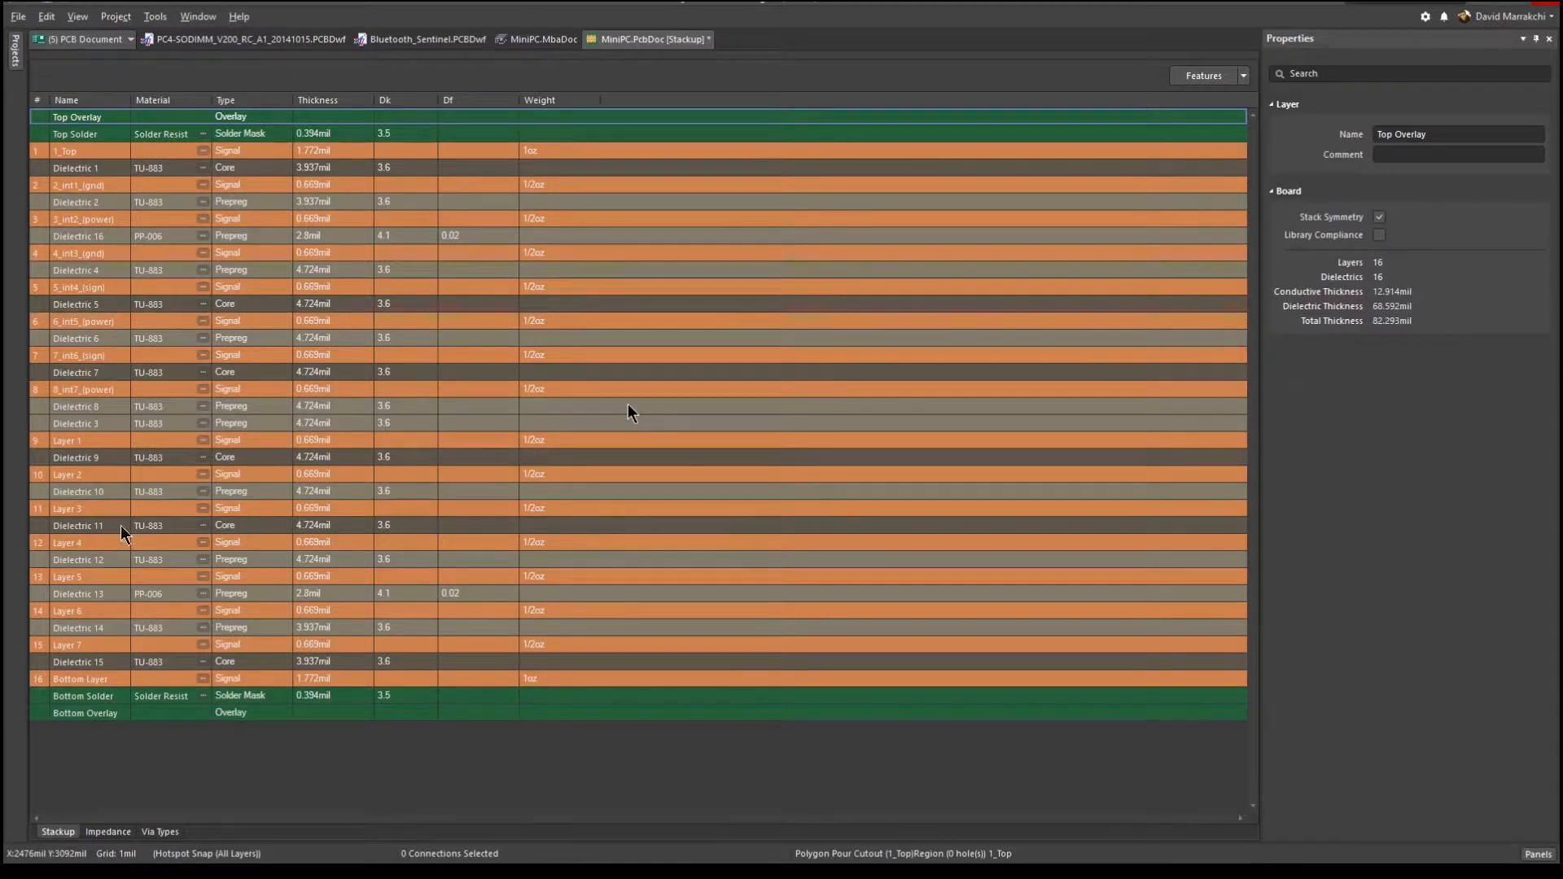
mouse_move(160, 840)
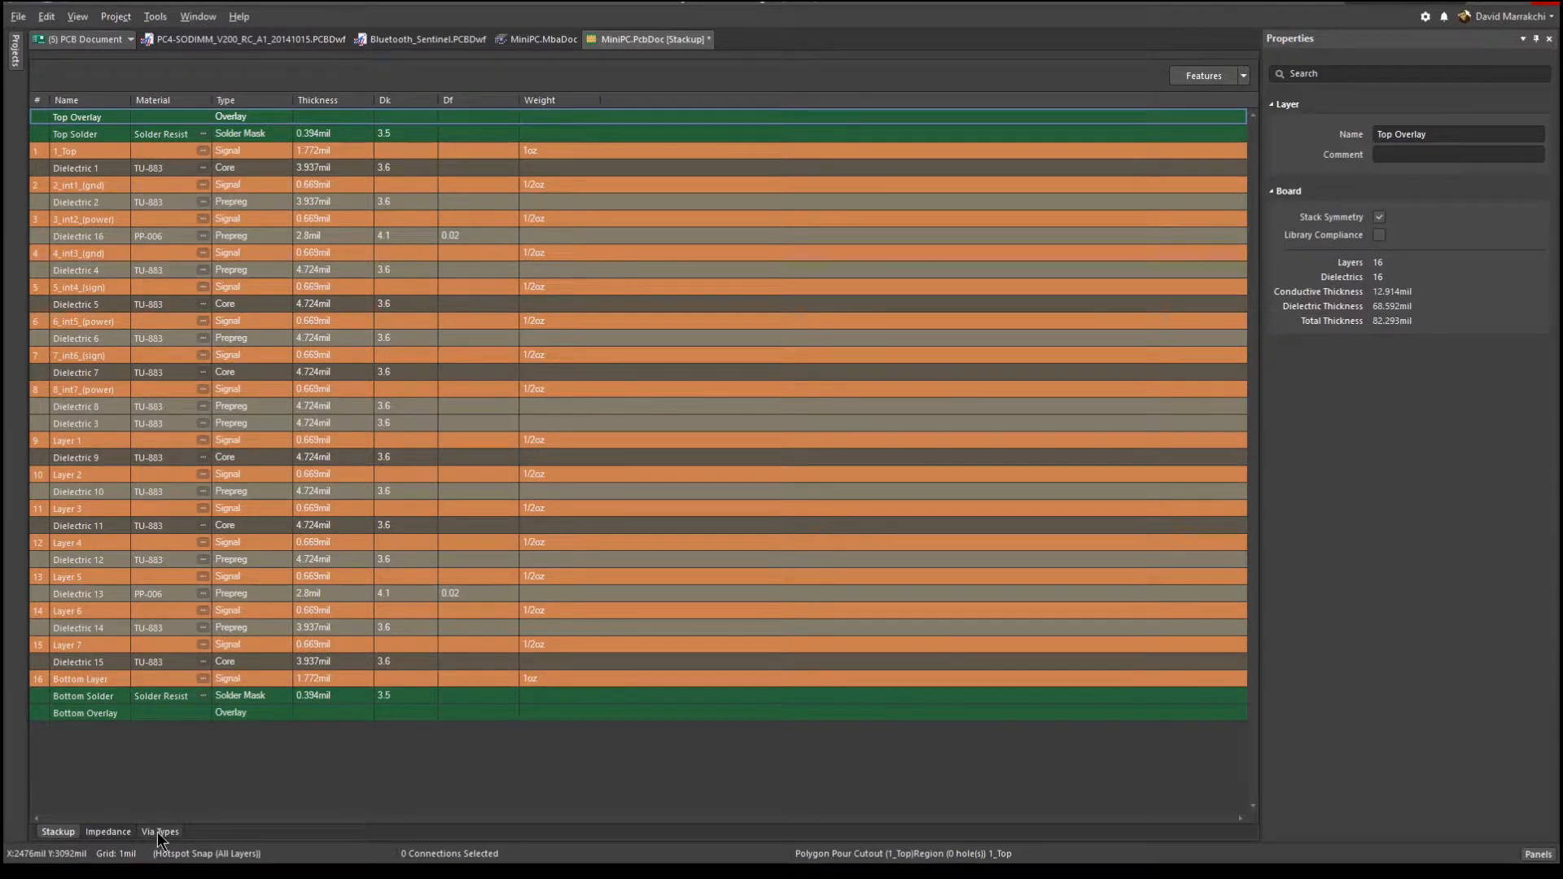
Add a via type marked μVia and Mirror, giving μVia 1:2 | 16:15.
left_click(159, 831)
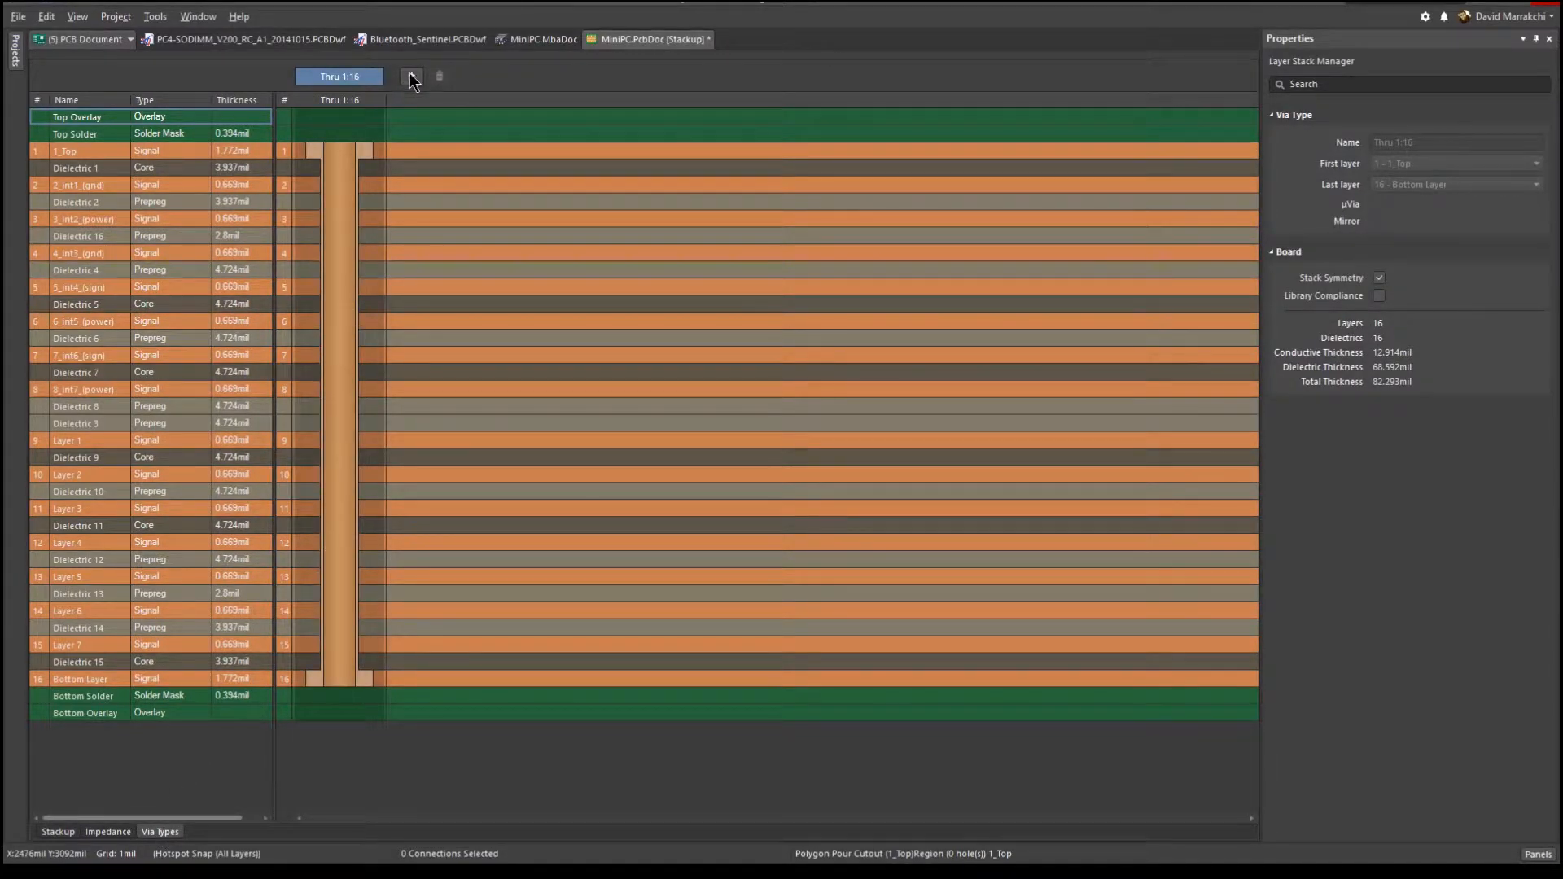
mouse_move(410, 76)
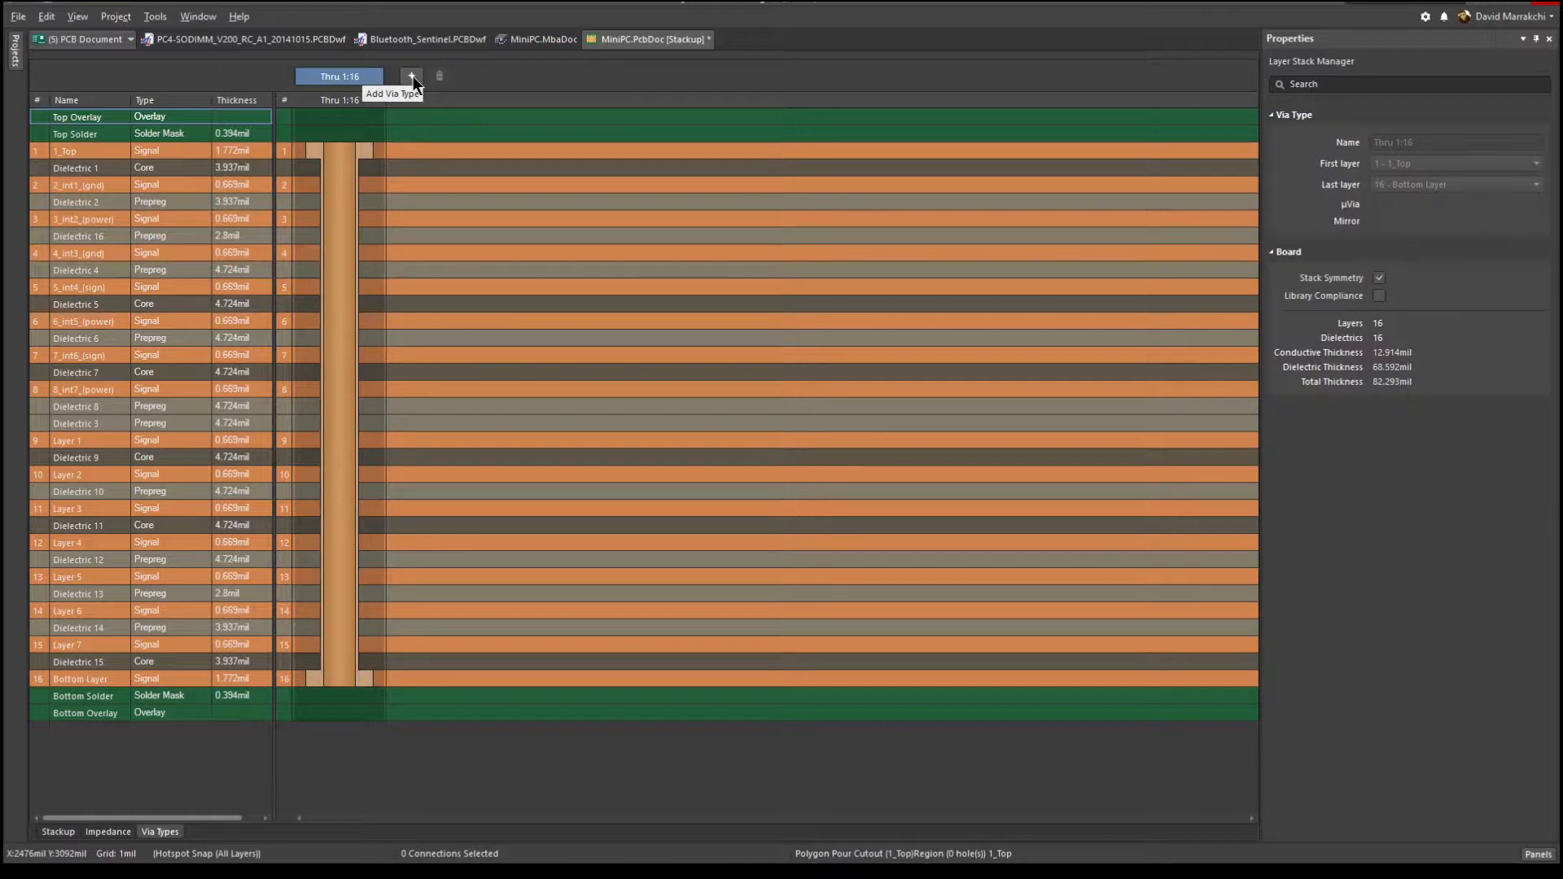
left_click(411, 76)
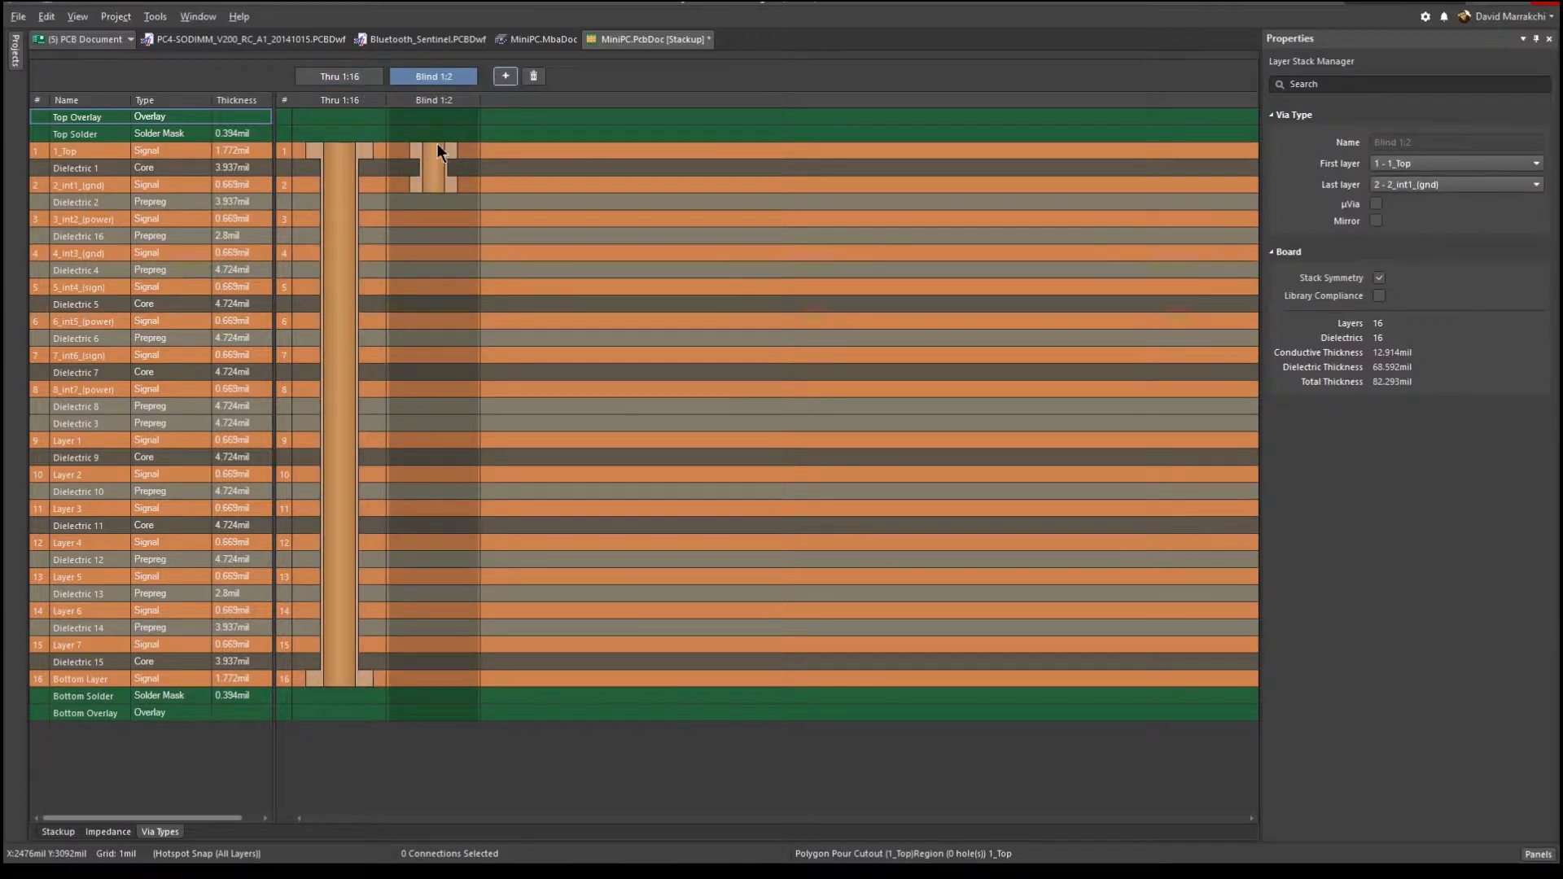
mouse_move(443, 186)
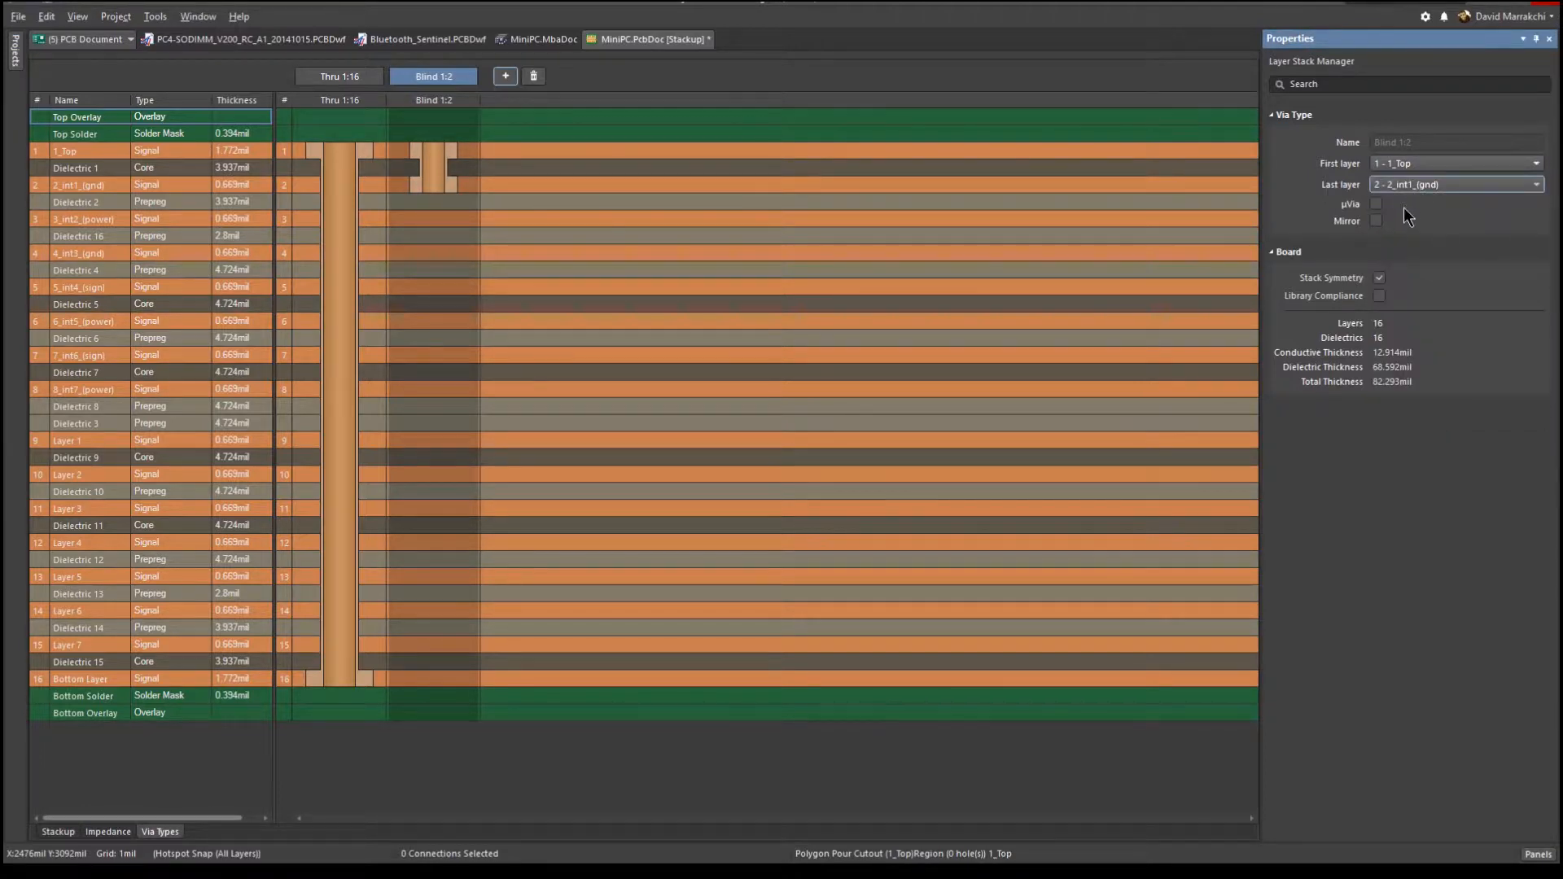
left_click(1377, 203)
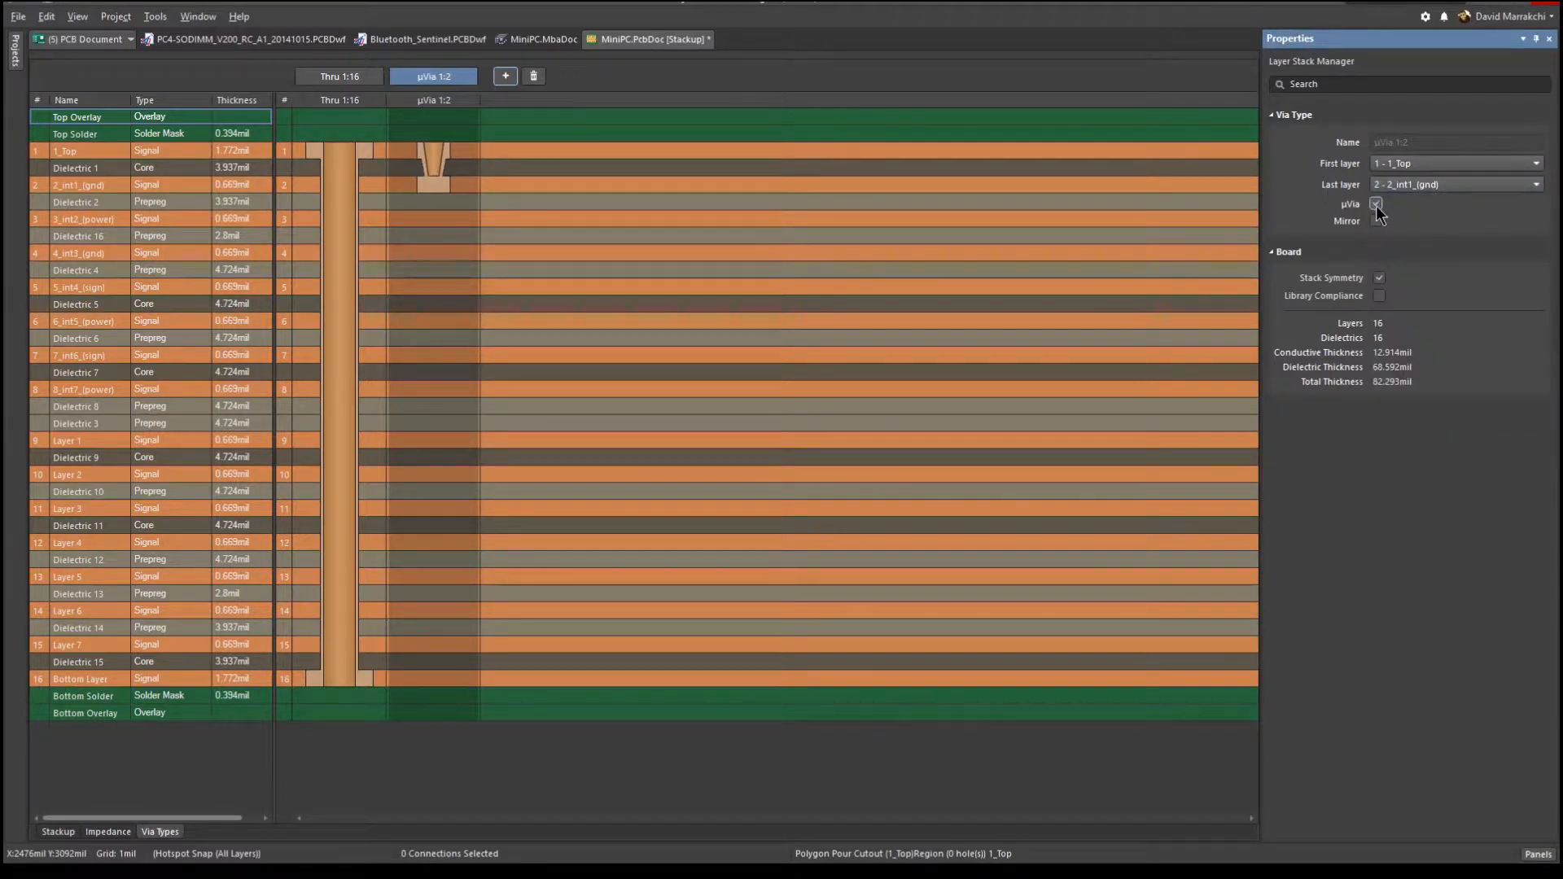
left_click(1377, 221)
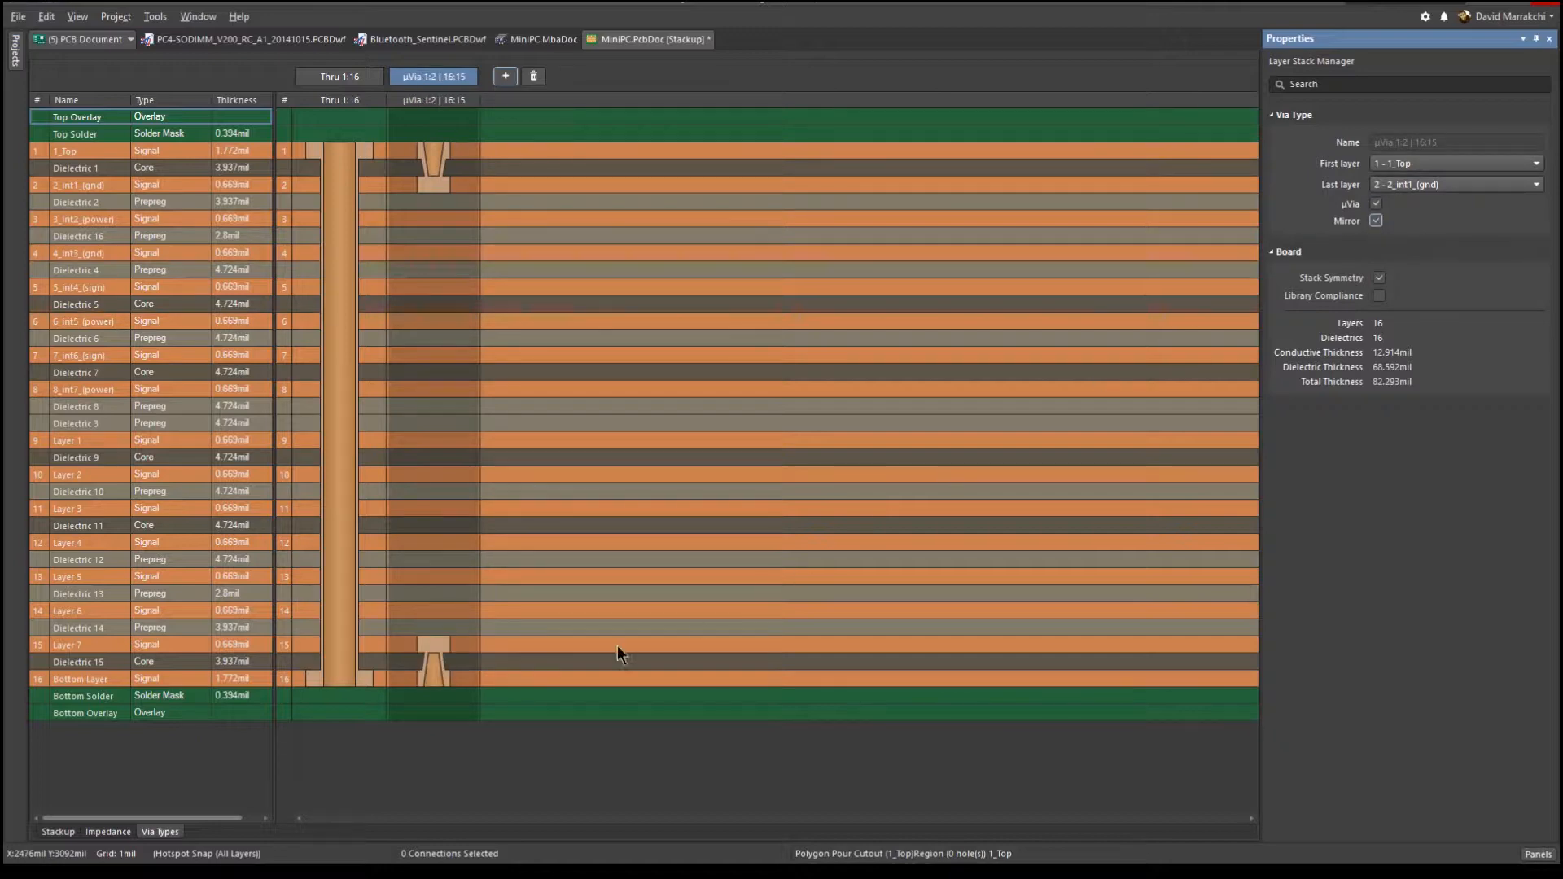
mouse_move(444, 671)
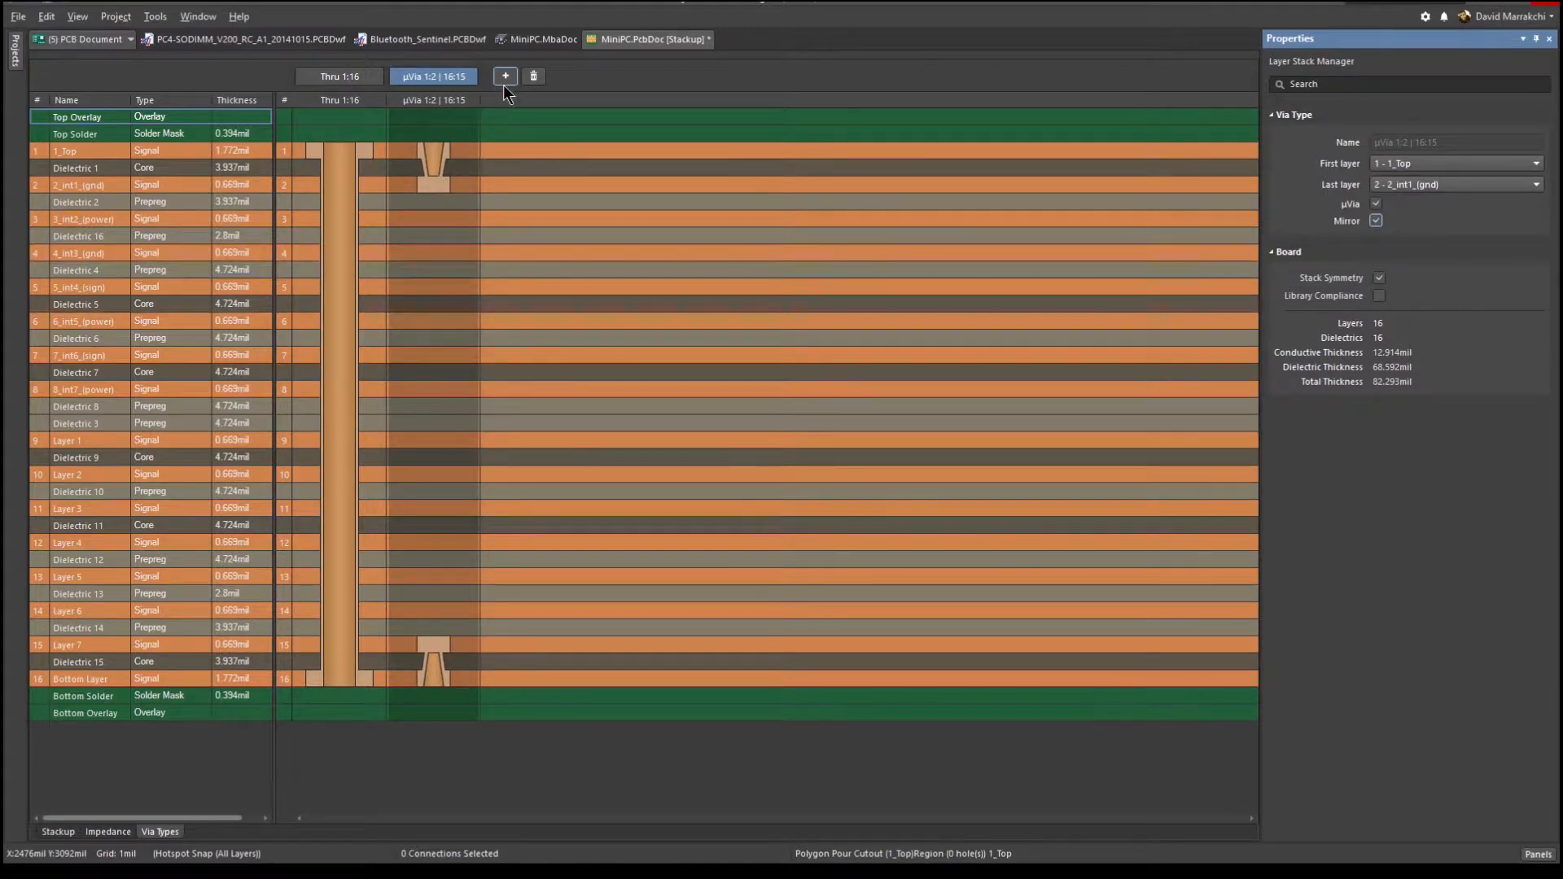
Add a blind 1:2 via type and return to the MiniPC.PcbDoc layout.
left_click(505, 76)
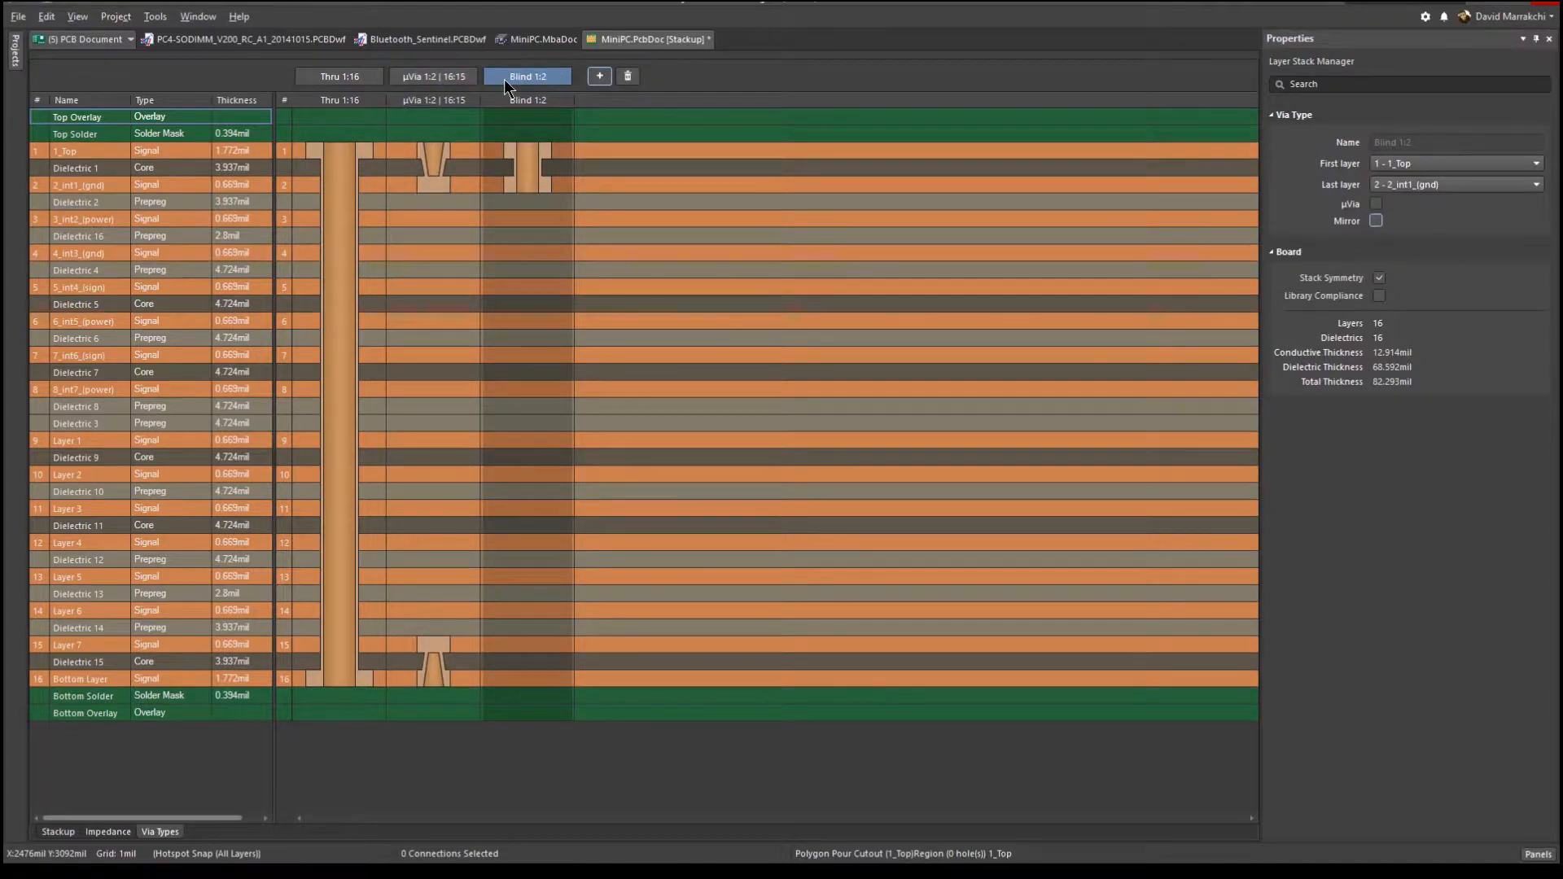
left_click(338, 91)
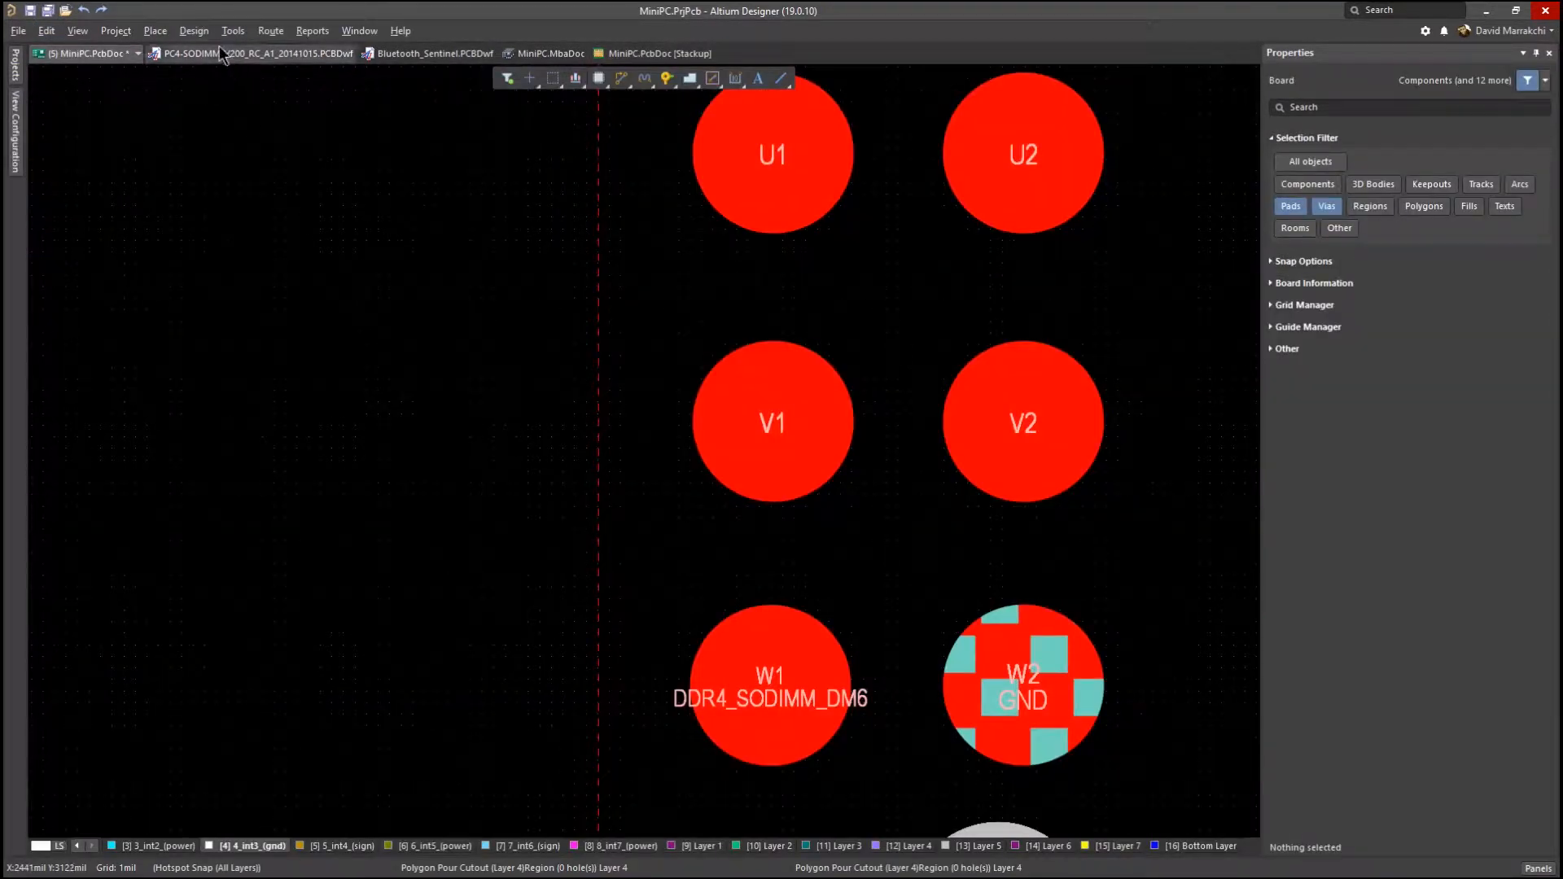
Add Routing Via Style rule 'microvia' for IsMicroVia, diameter 4–8mil, hole 2–4mil.
left_click(194, 30)
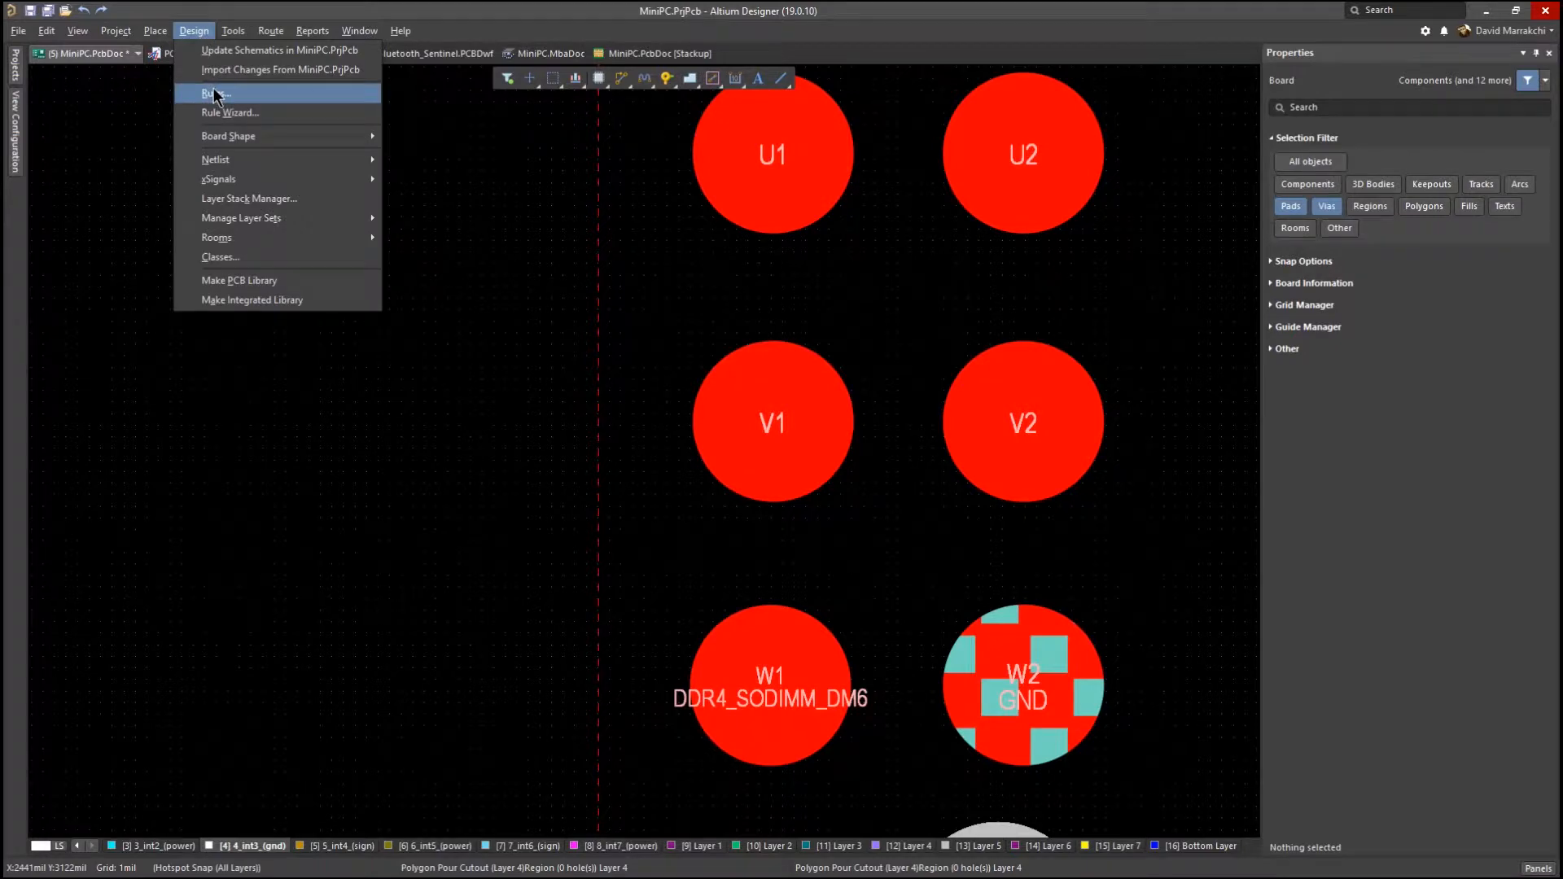
left_click(217, 94)
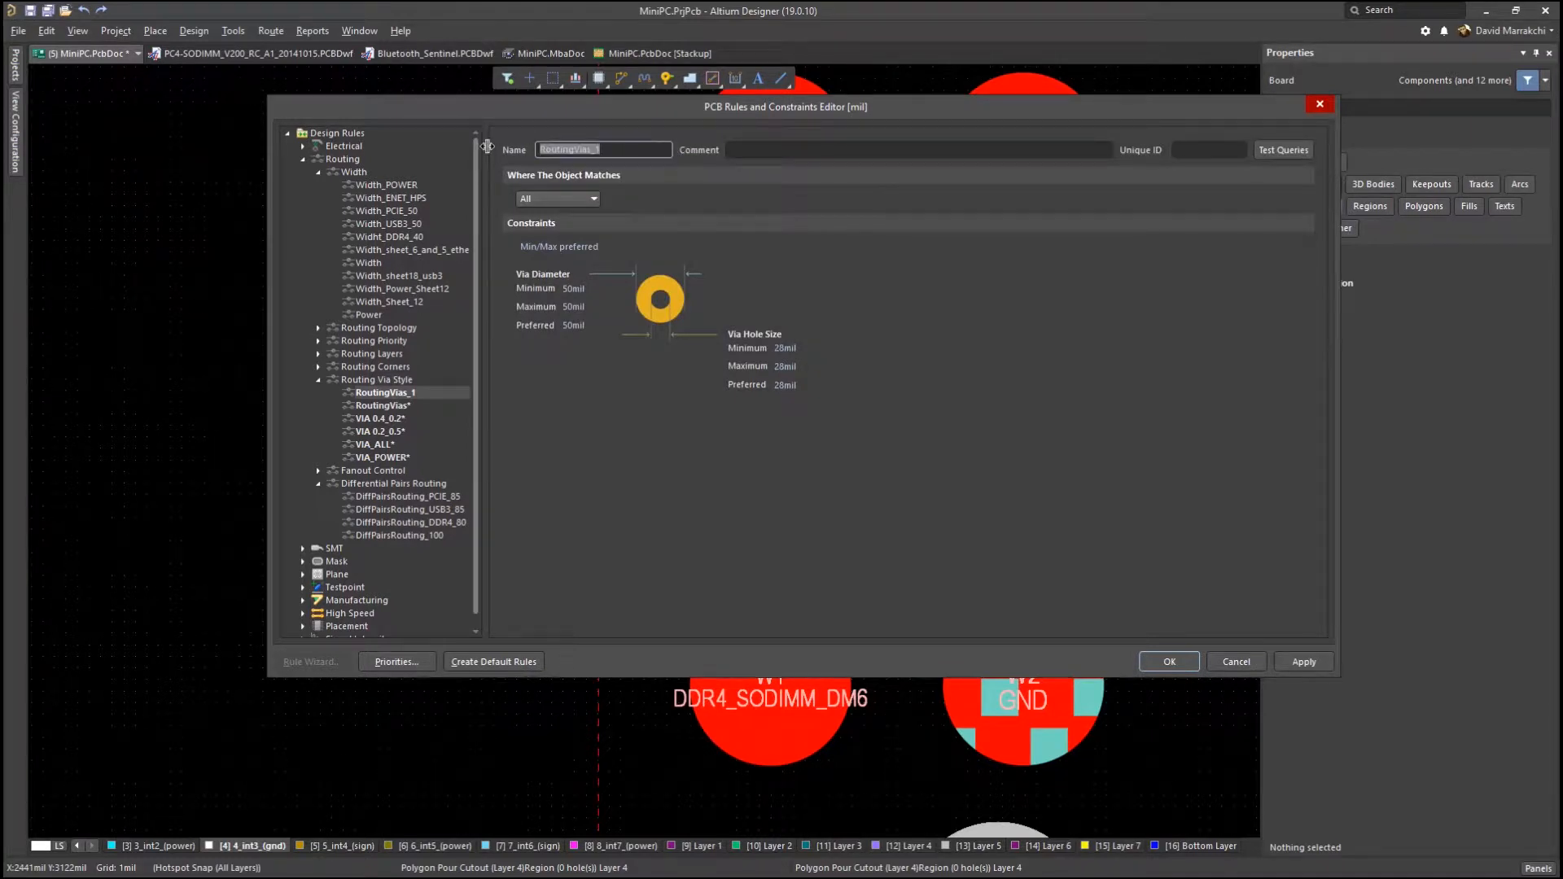
type("microvia")
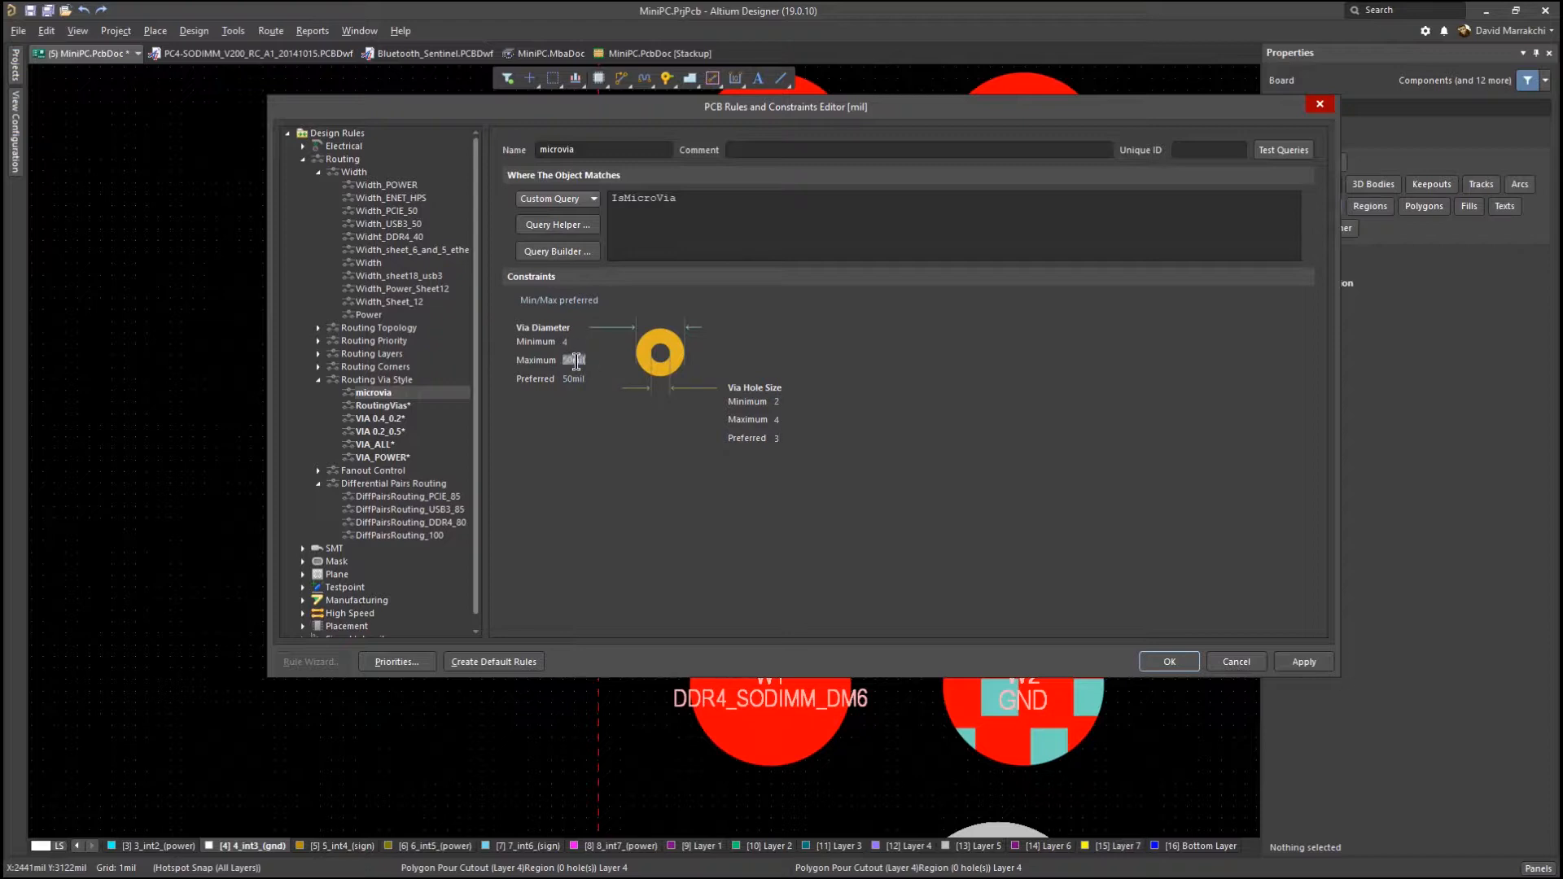
type("8")
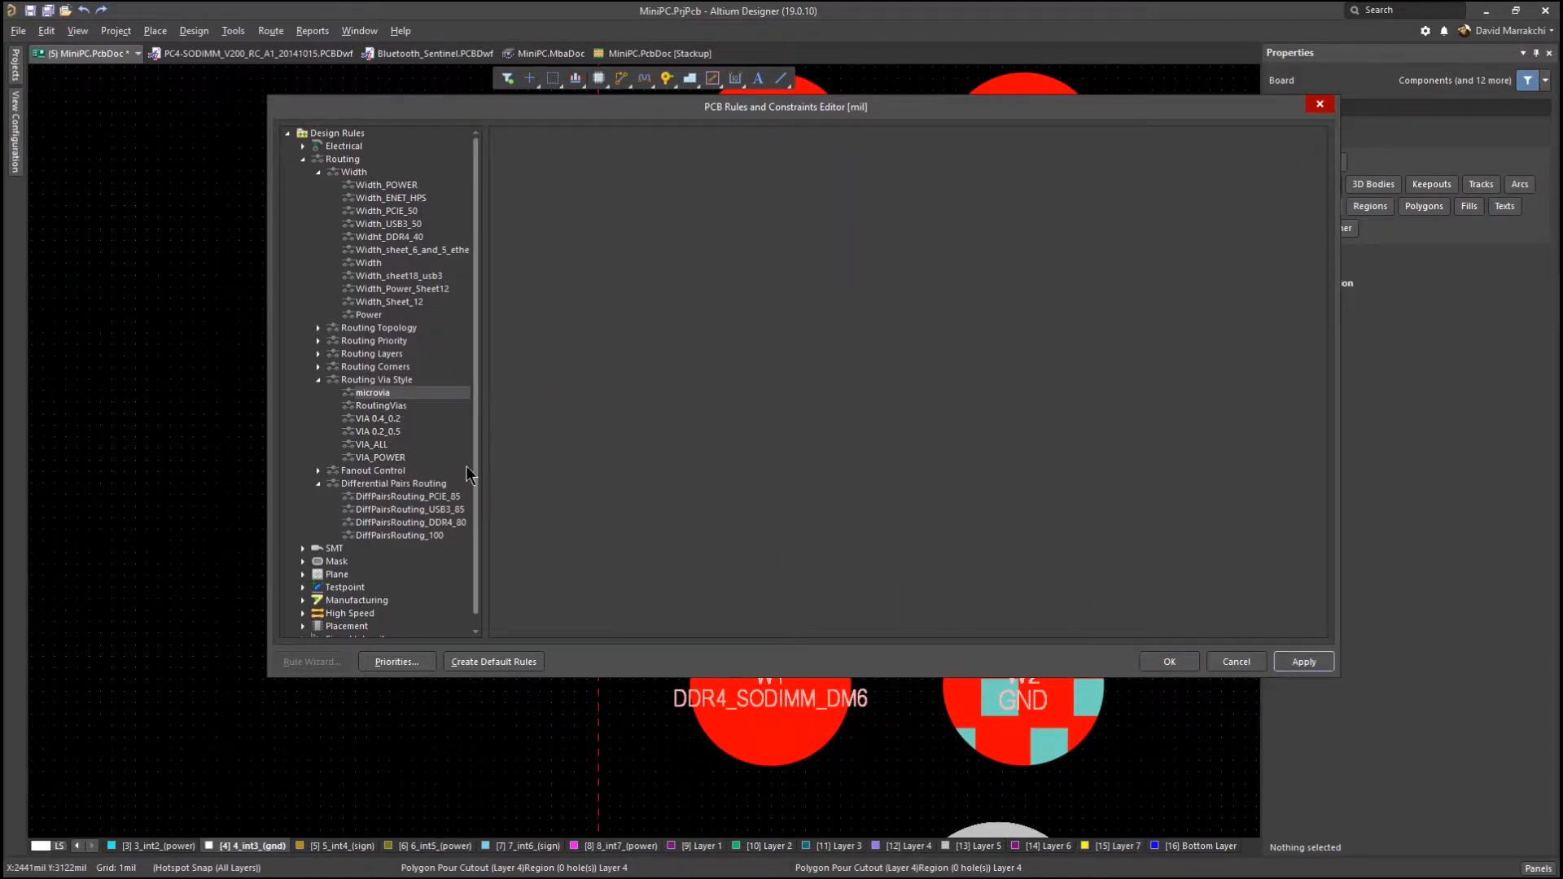
Duplicate the microvia rule as 'SkipVia' with query IsSkipVia and close the editor.
right_click(372, 392)
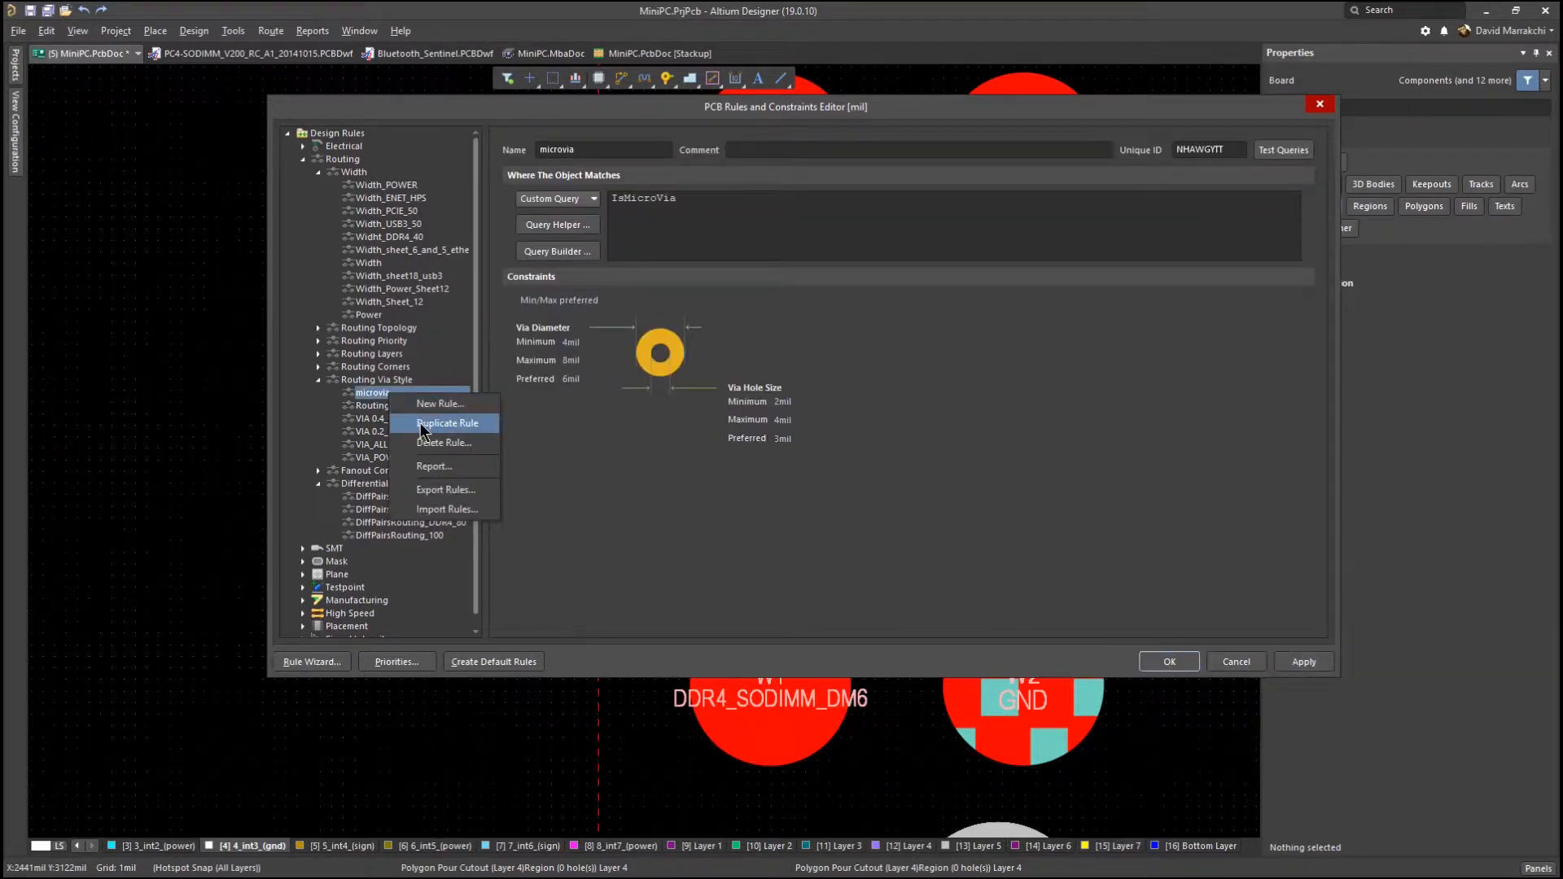
left_click(447, 422)
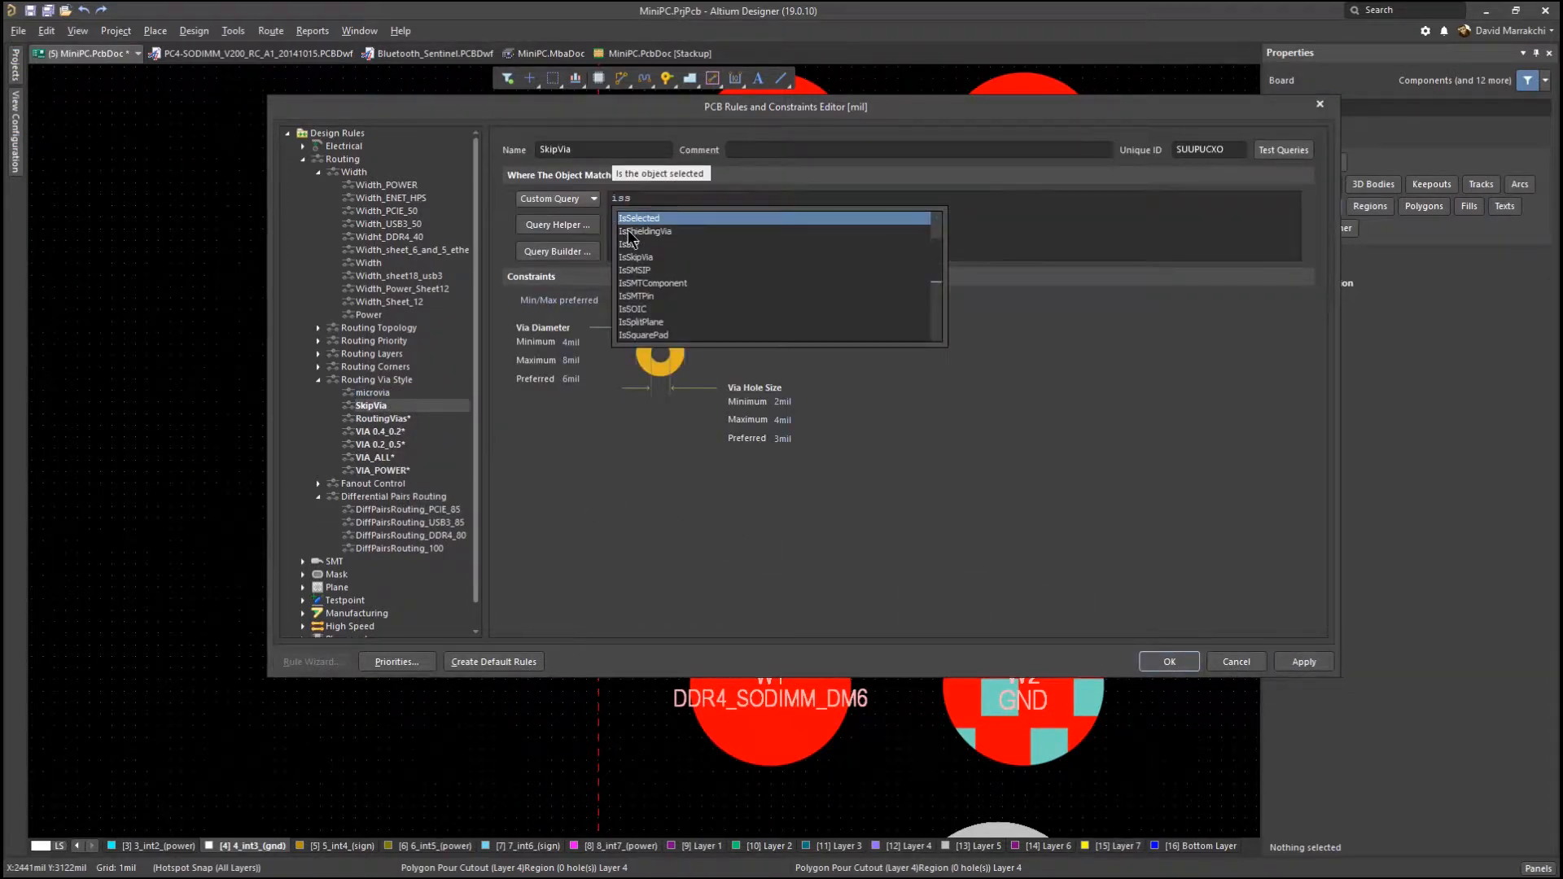
left_click(636, 257)
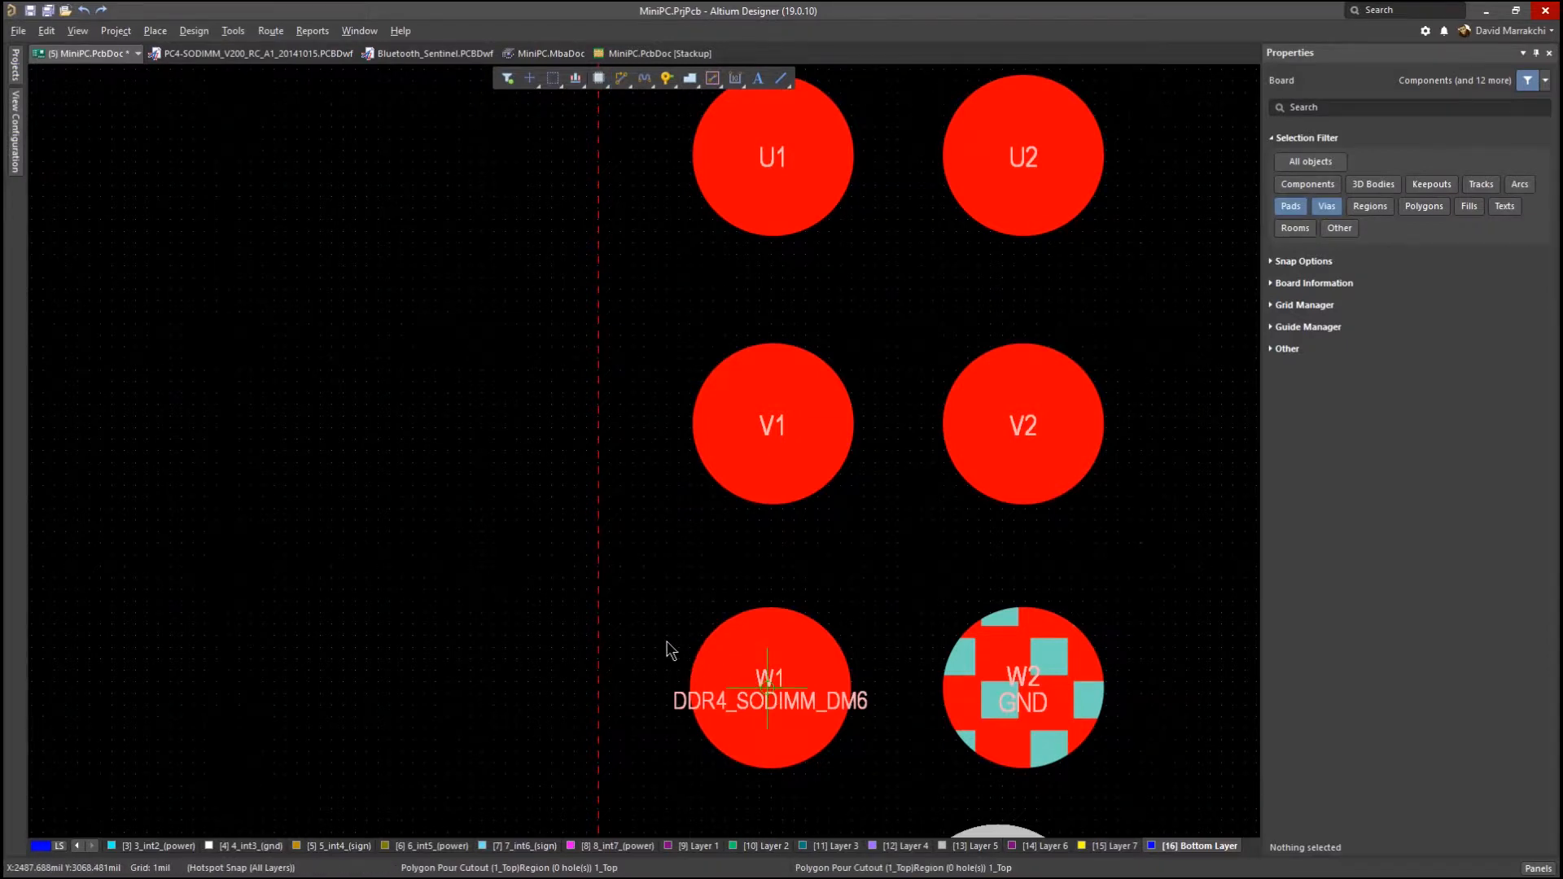
Route a track from pad W1 and drop a via to the Bottom Layer.
left_click(771, 685)
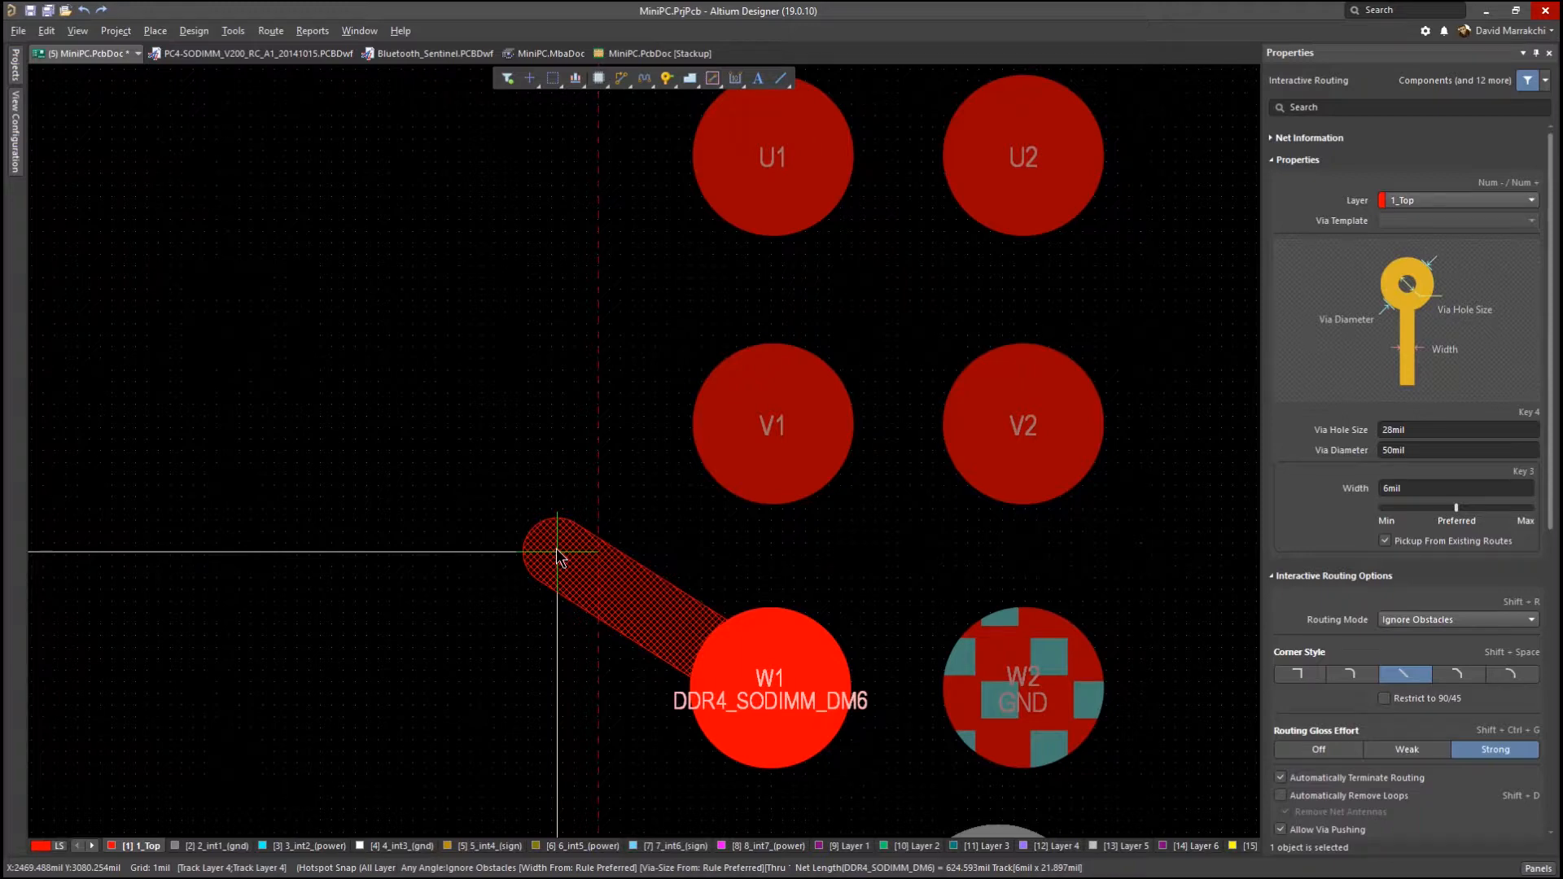
right_click(558, 556)
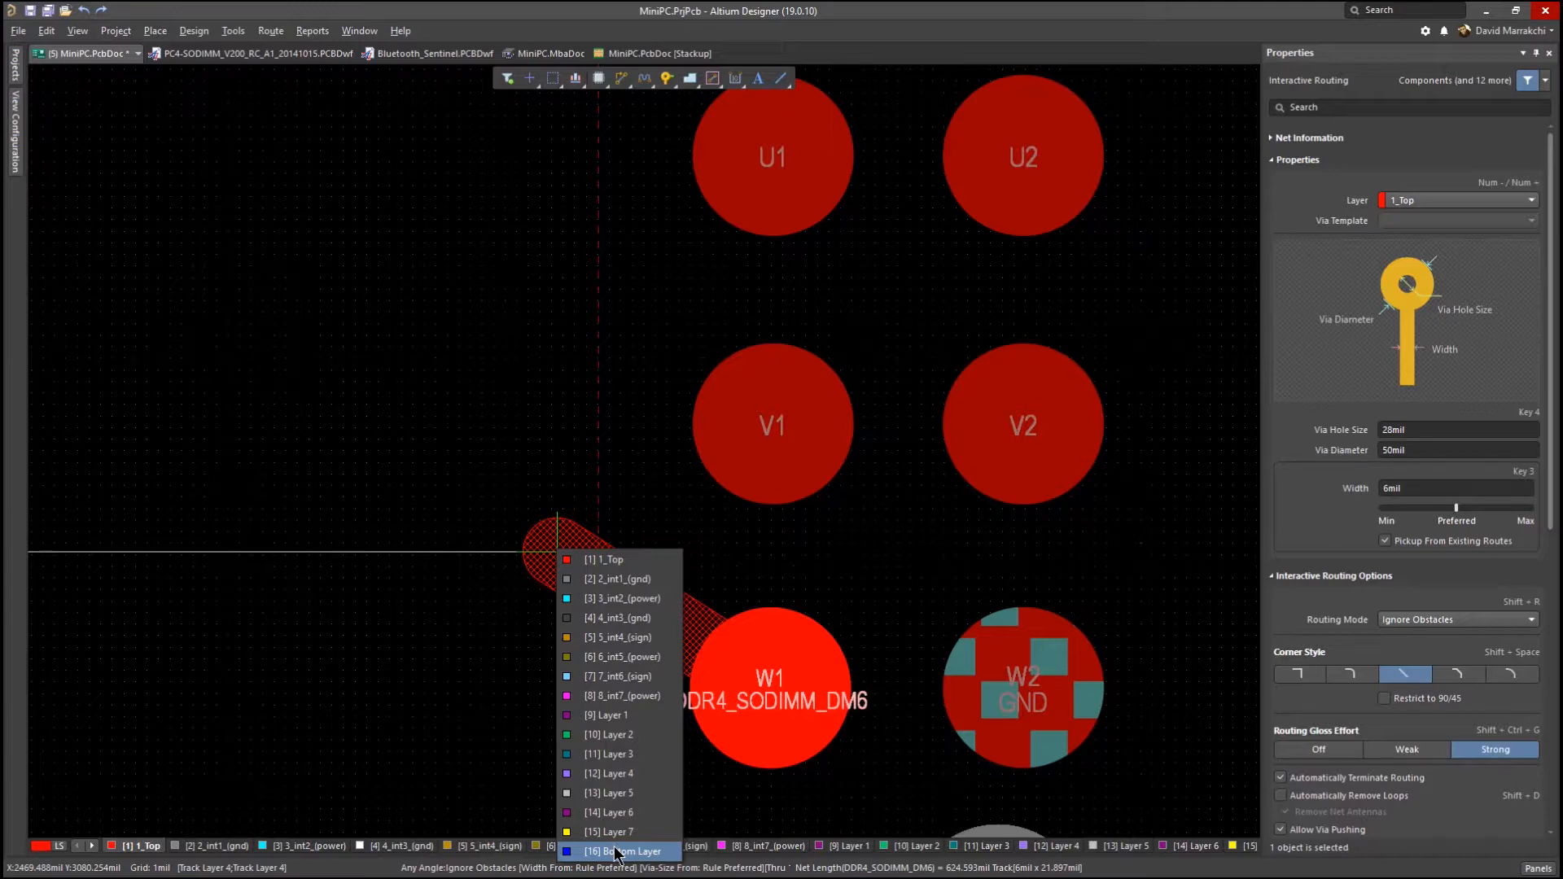
left_click(632, 850)
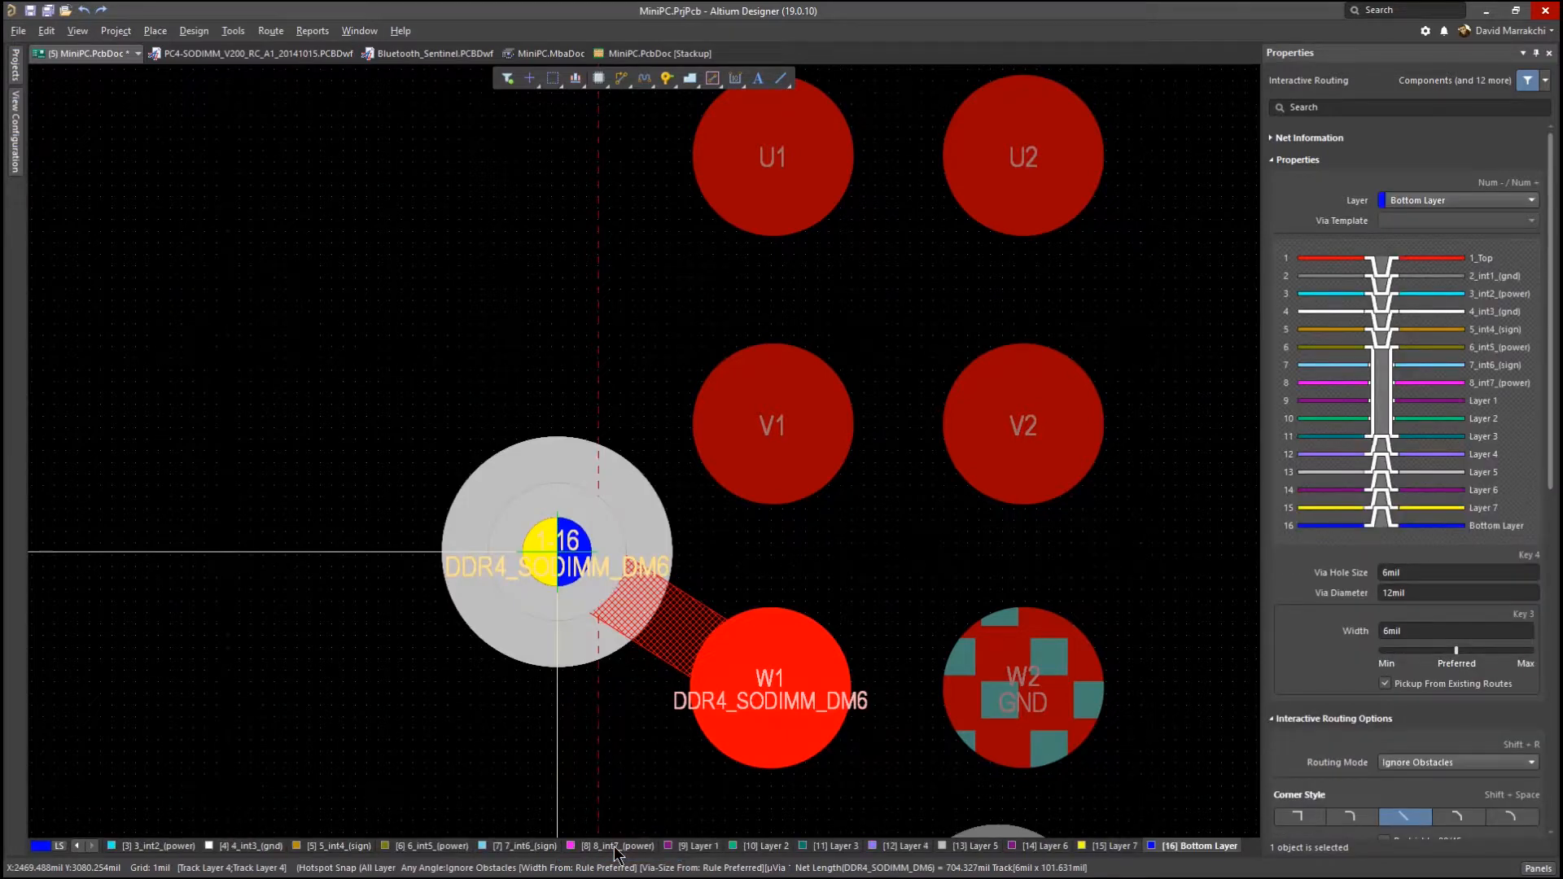